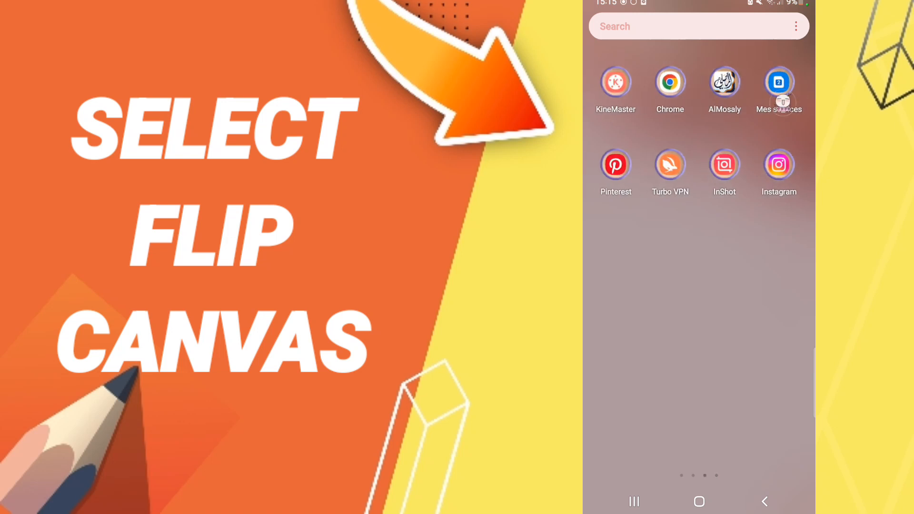
# Step: Reach SketchBook Preferences from the main menu, showing Flip Canvas in the Marking Menu's fifth slot
pyautogui.hscroll(-3)
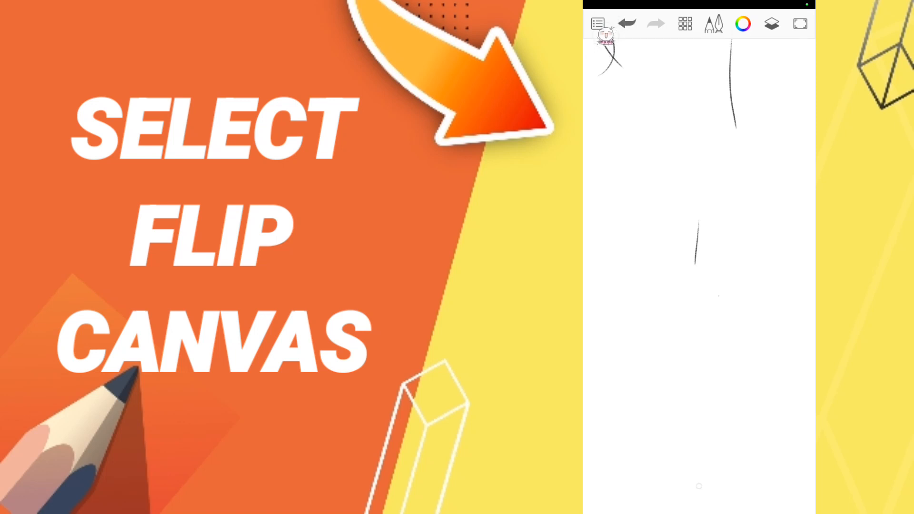
pyautogui.click(597, 23)
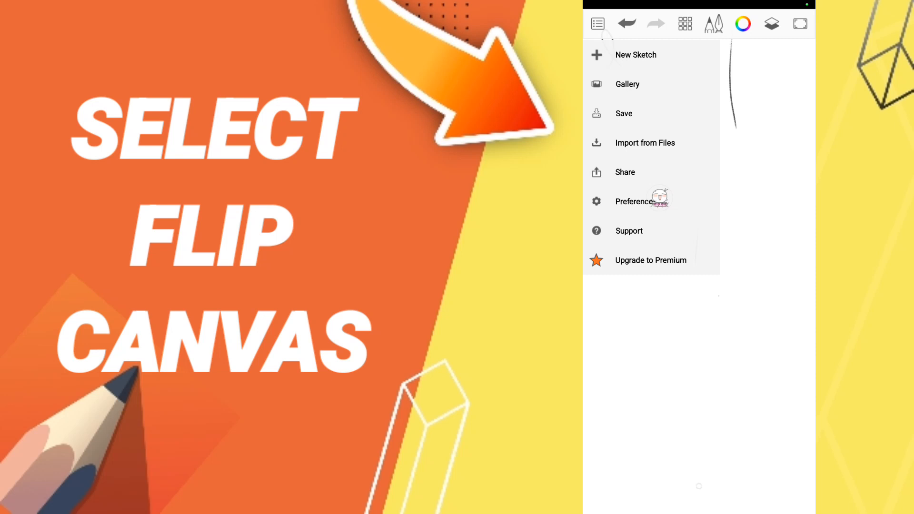
pyautogui.click(634, 201)
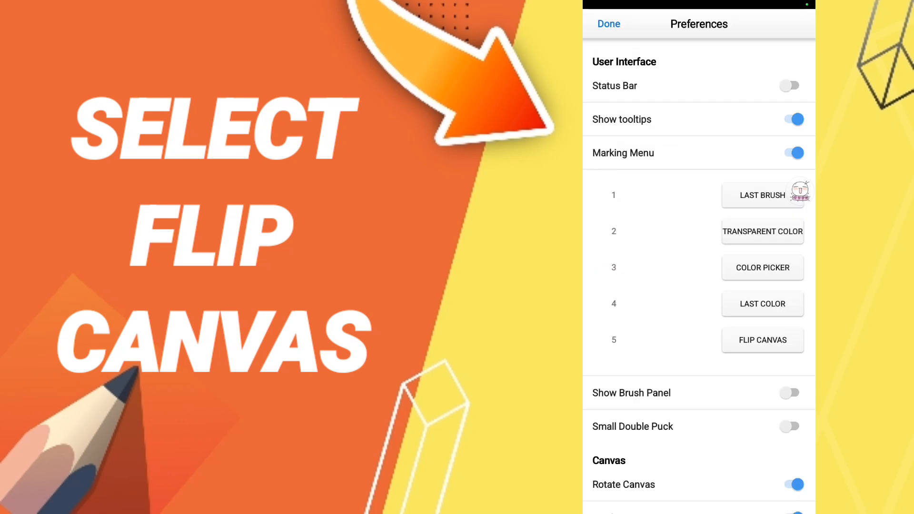